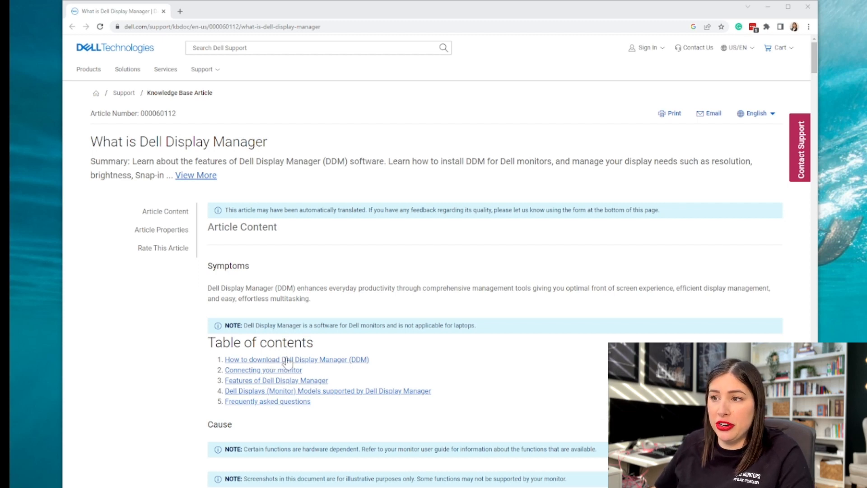
{"action": "mouse_move", "coordinate": [267, 418]}
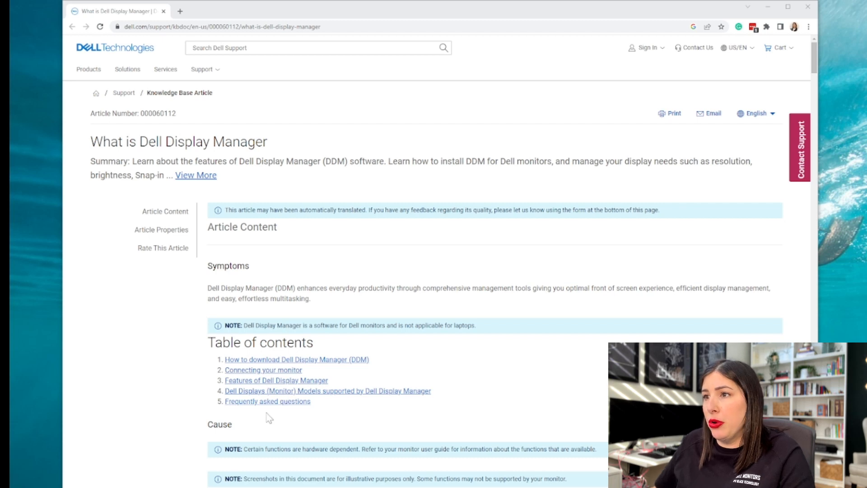
{"action": "mouse_move", "coordinate": [322, 365]}
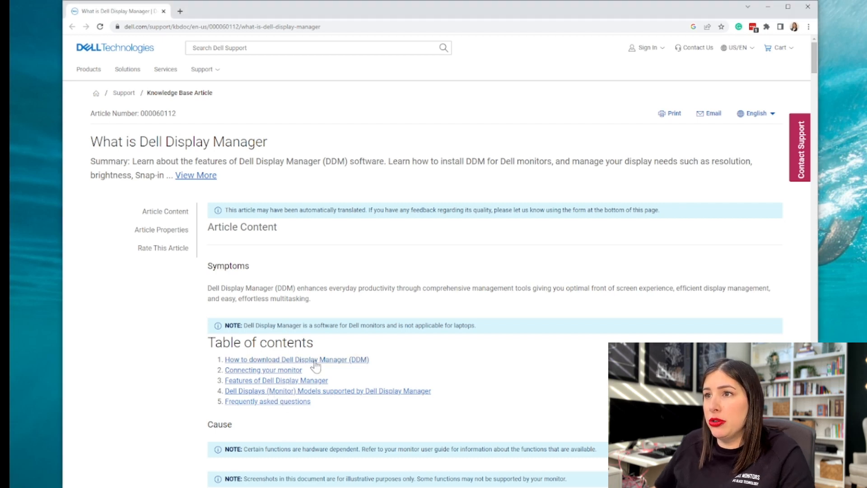
- Follow the 'How to download Dell Display Manager (DDM)' table-of-contents link to the 2.x download page
{"action": "left_click", "coordinate": [297, 360]}
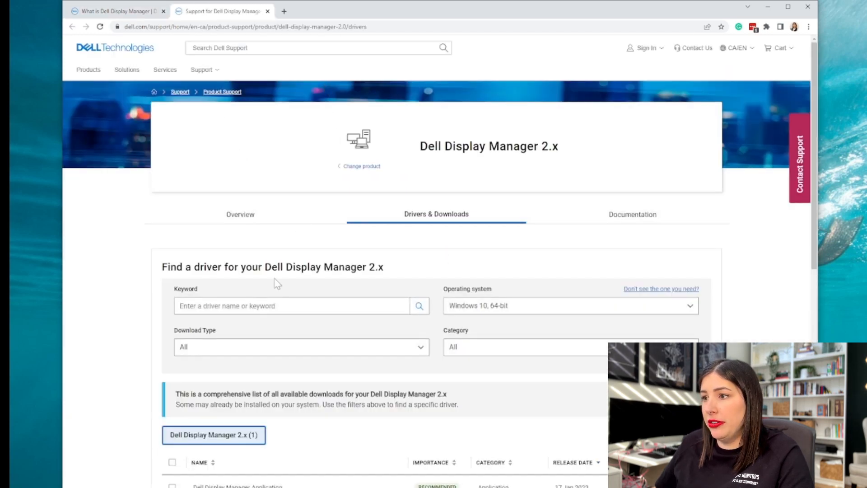
- Download the Dell Display Manager Application (ddmsetup.exe) from the downloads list
{"action": "scroll", "scroll_direction": "down", "scroll_amount": 3}
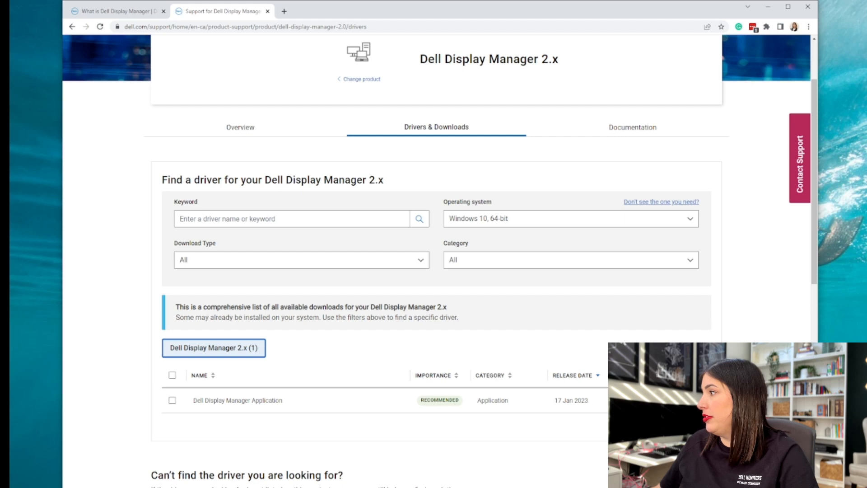
{"action": "scroll", "scroll_direction": "down", "scroll_amount": 3}
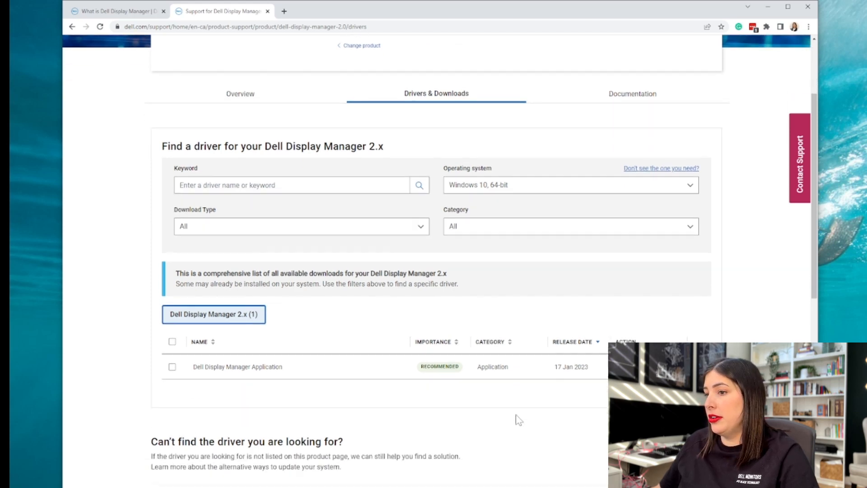
{"action": "scroll", "scroll_direction": "down", "scroll_amount": 3}
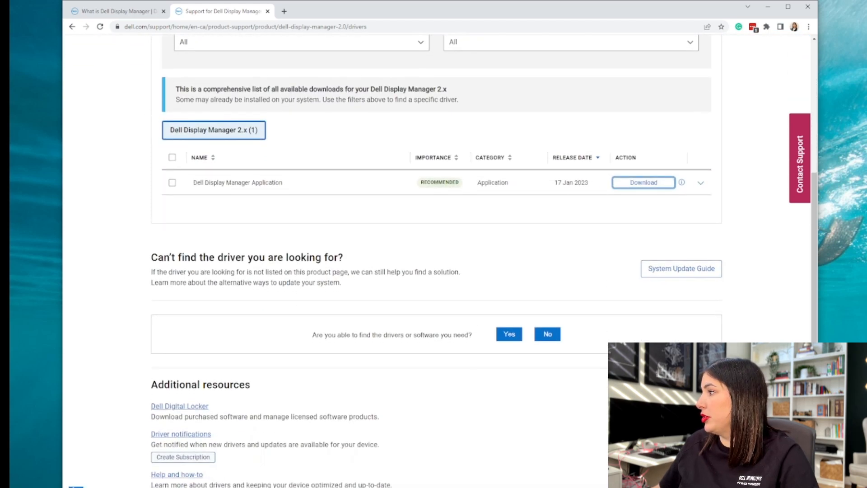
{"action": "left_click", "coordinate": [643, 182]}
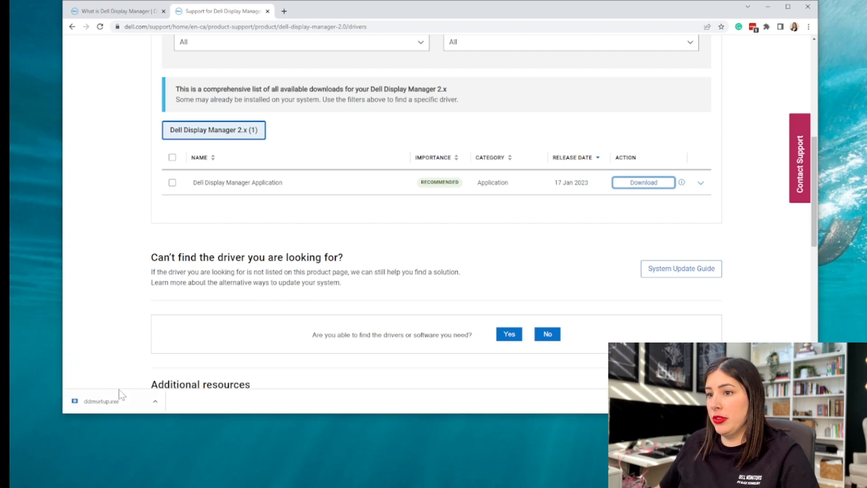
{"action": "mouse_move", "coordinate": [173, 419]}
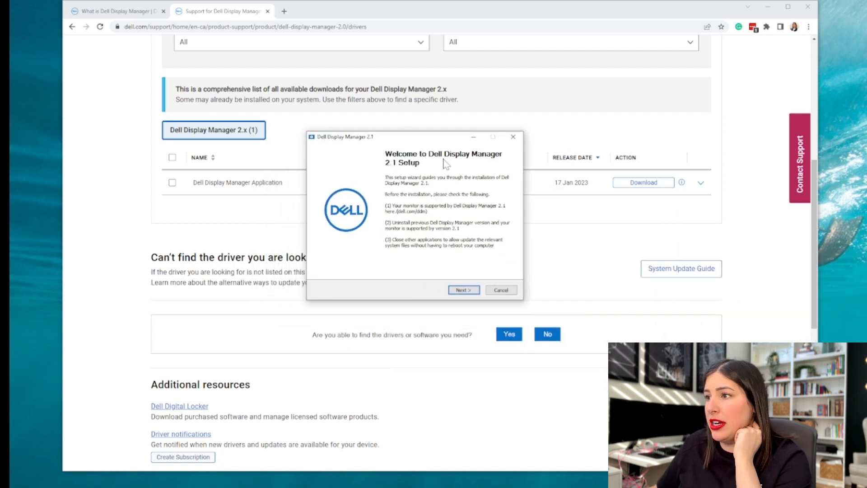
{"action": "mouse_move", "coordinate": [525, 307]}
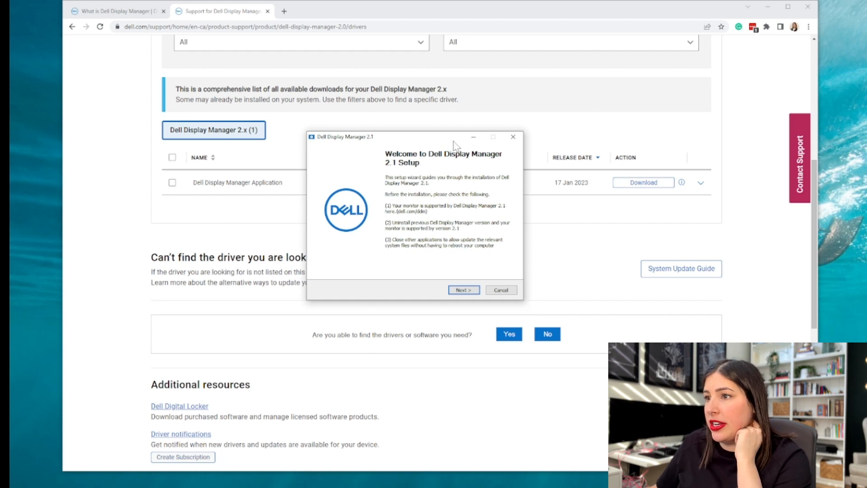
- Accept the licence agreement, install Dell Display Manager 2.1 and finish with launch enabled
{"action": "left_click", "coordinate": [463, 290]}
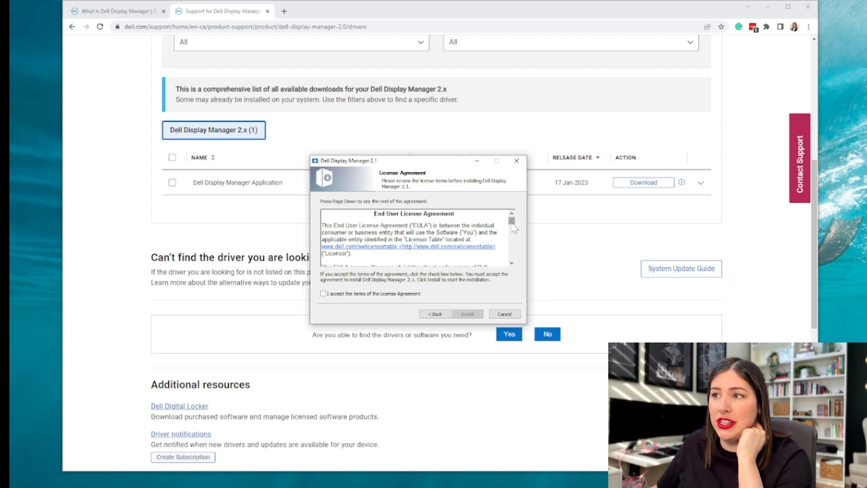
{"action": "scroll", "scroll_direction": "down", "scroll_amount": 3}
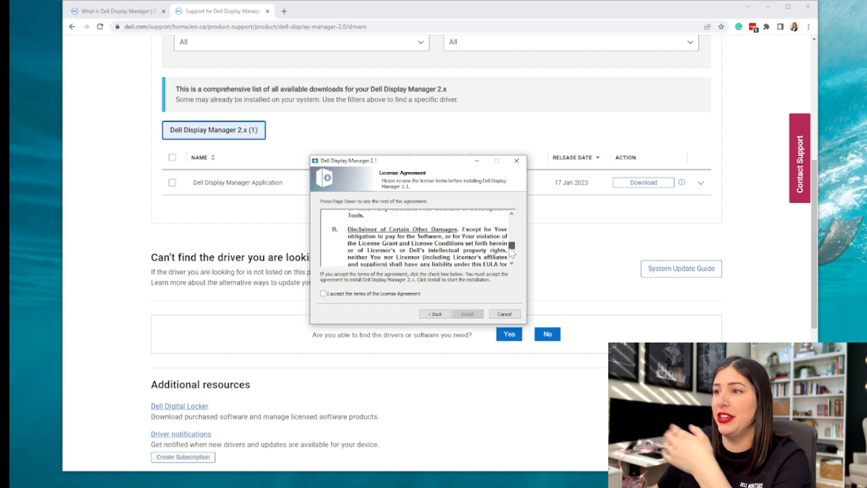
{"action": "scroll", "scroll_direction": "down", "scroll_amount": 3}
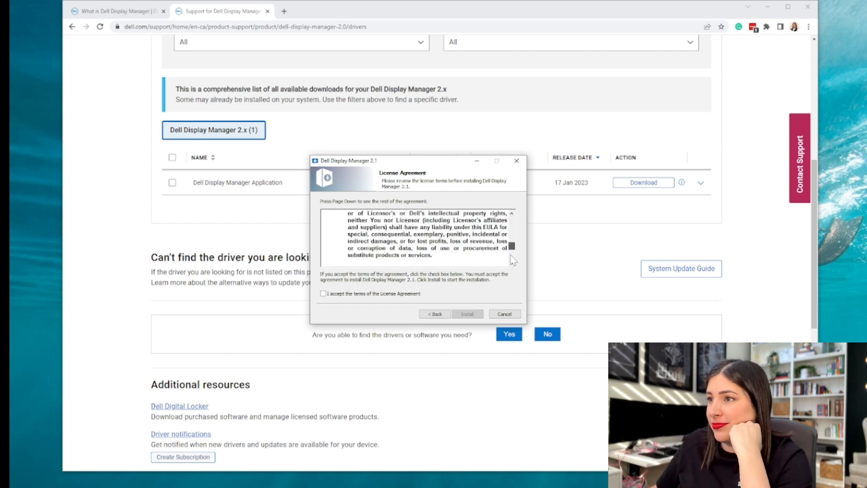
{"action": "left_click", "coordinate": [323, 293]}
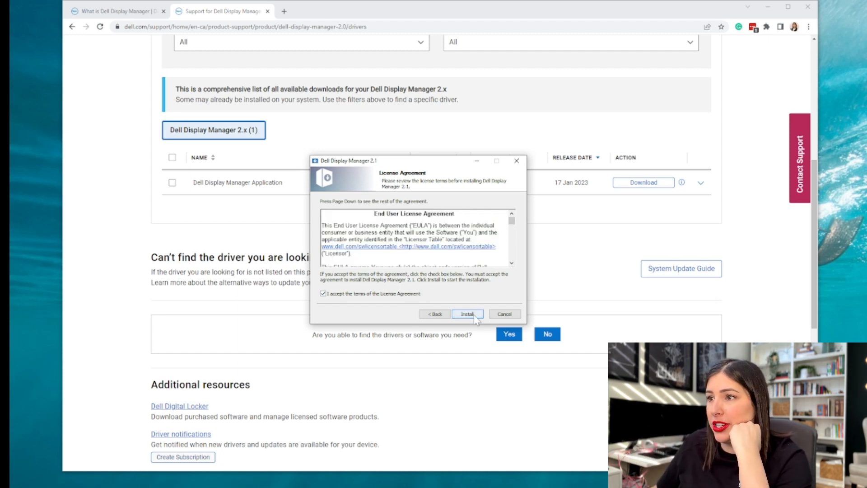
{"action": "left_click", "coordinate": [468, 315]}
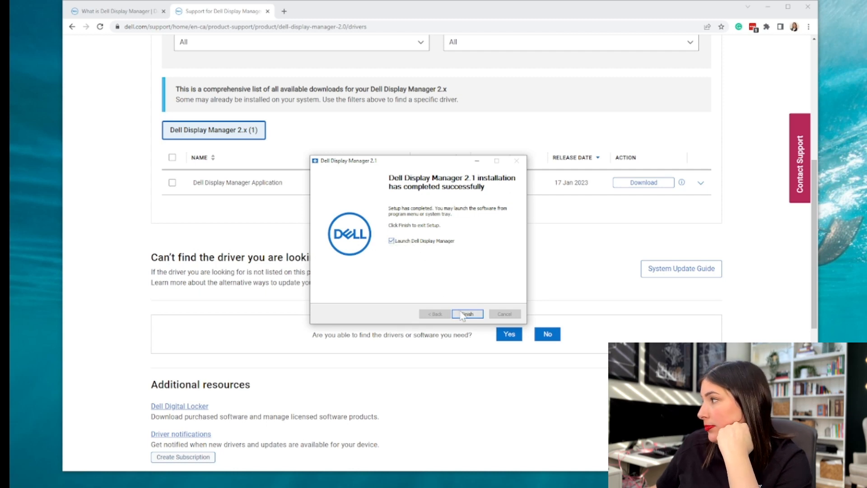
{"action": "left_click", "coordinate": [468, 314]}
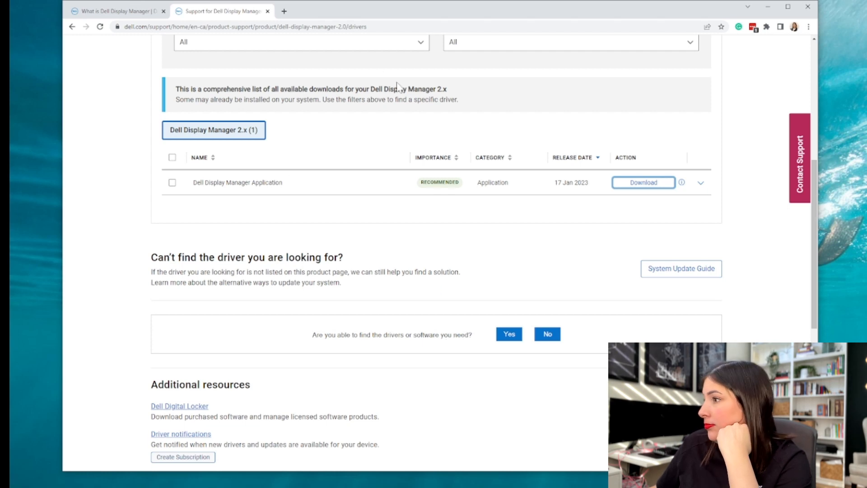
{"action": "mouse_move", "coordinate": [527, 262]}
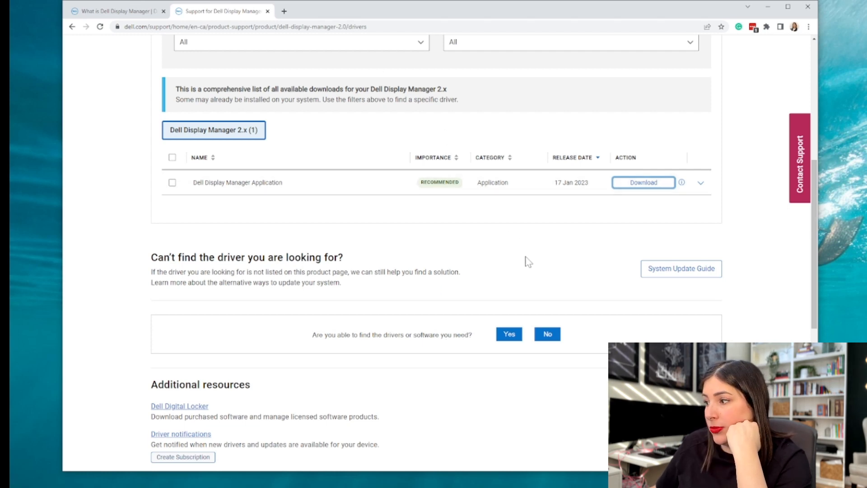
{"action": "mouse_move", "coordinate": [406, 229]}
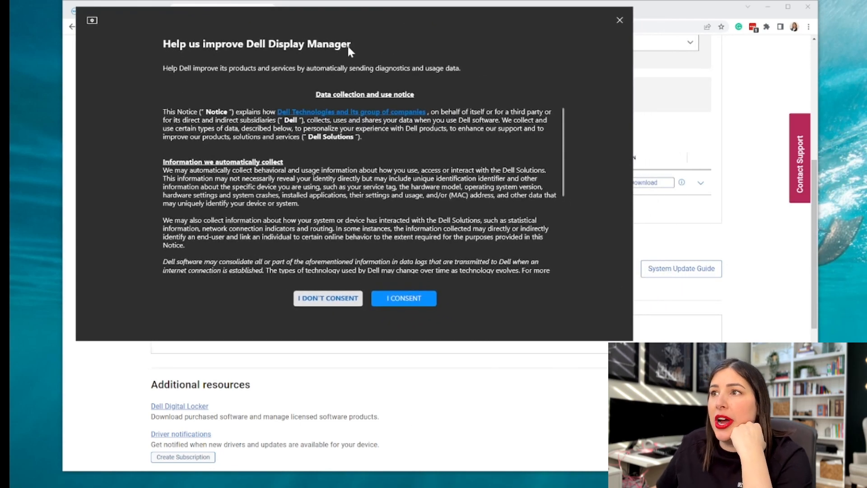
{"action": "mouse_move", "coordinate": [313, 267]}
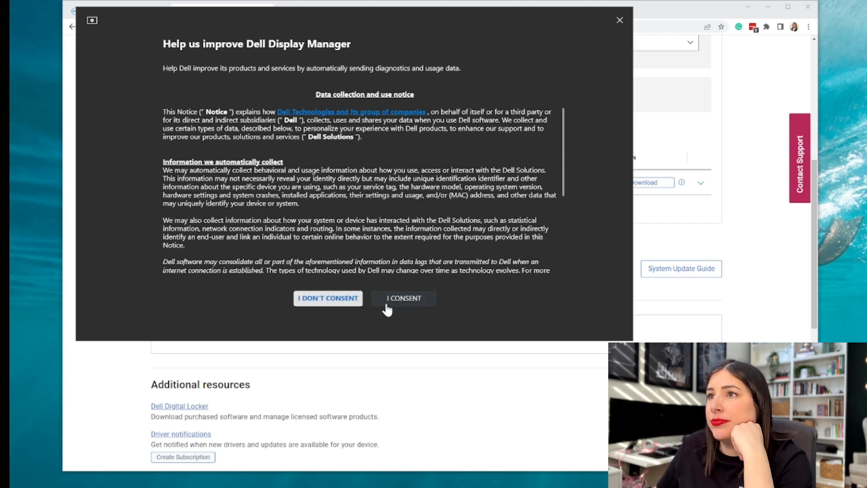
- Consent to sharing diagnostics and usage data on the 'Help us improve' notice
{"action": "left_click", "coordinate": [403, 299]}
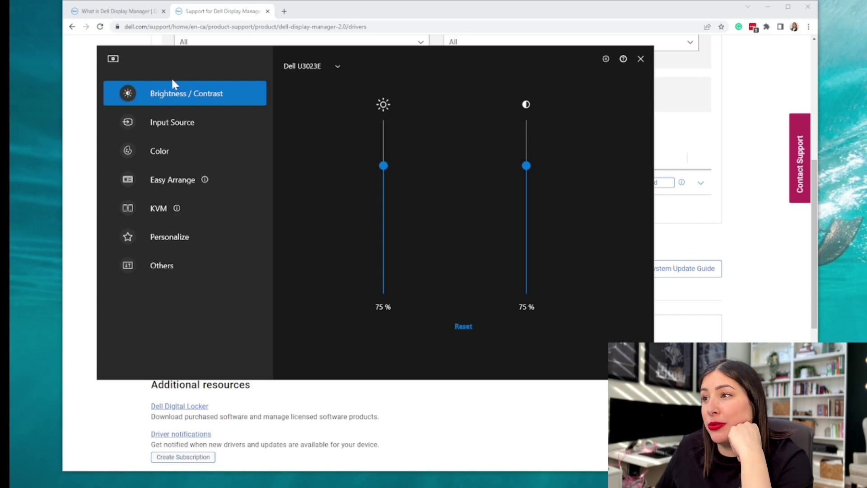
{"action": "mouse_move", "coordinate": [393, 302]}
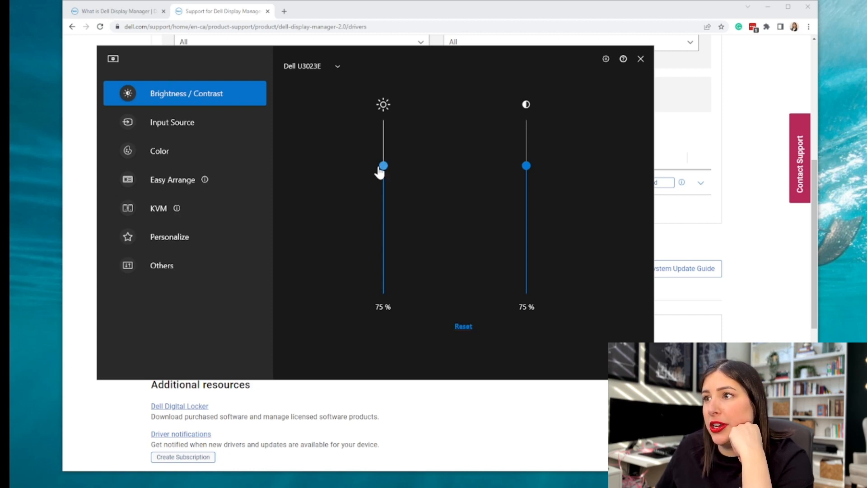
- Drag the brightness slider down to 0%, then settle it back at 75% to match contrast
{"action": "left_click_drag", "start_coordinate": [384, 165], "coordinate": [383, 232]}
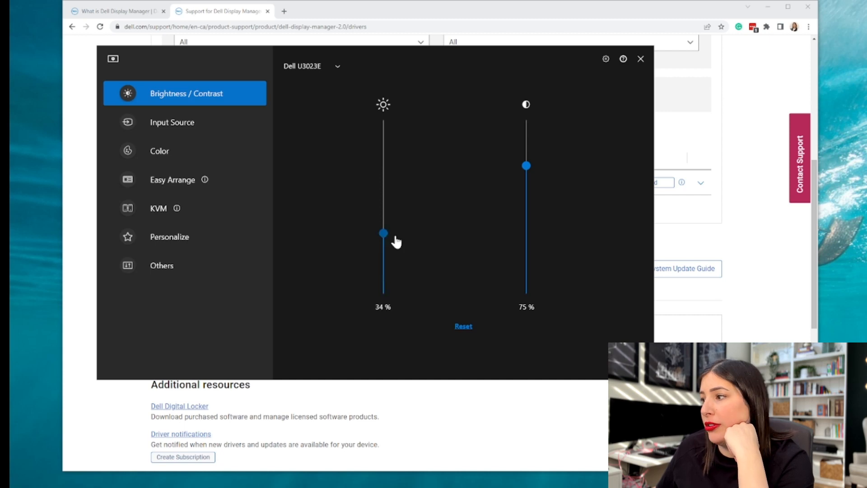
{"action": "left_click_drag", "start_coordinate": [383, 233], "coordinate": [383, 289]}
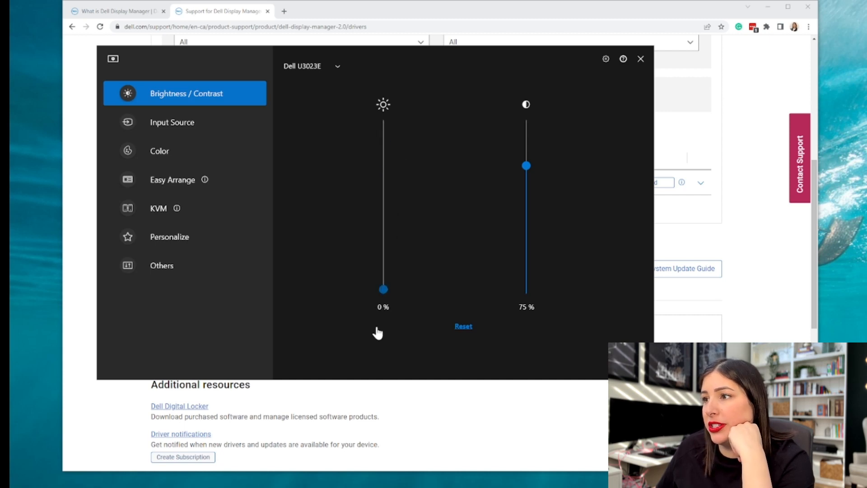
{"action": "left_click_drag", "start_coordinate": [383, 289], "coordinate": [383, 156]}
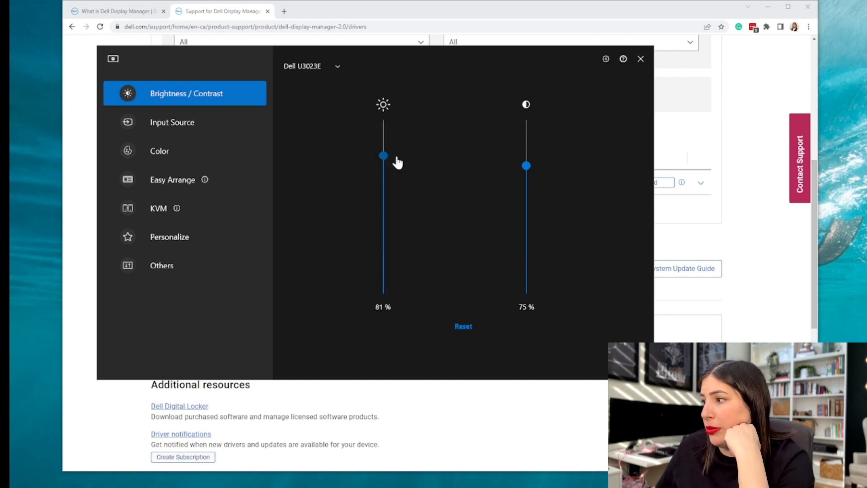
{"action": "left_click_drag", "start_coordinate": [383, 155], "coordinate": [383, 154]}
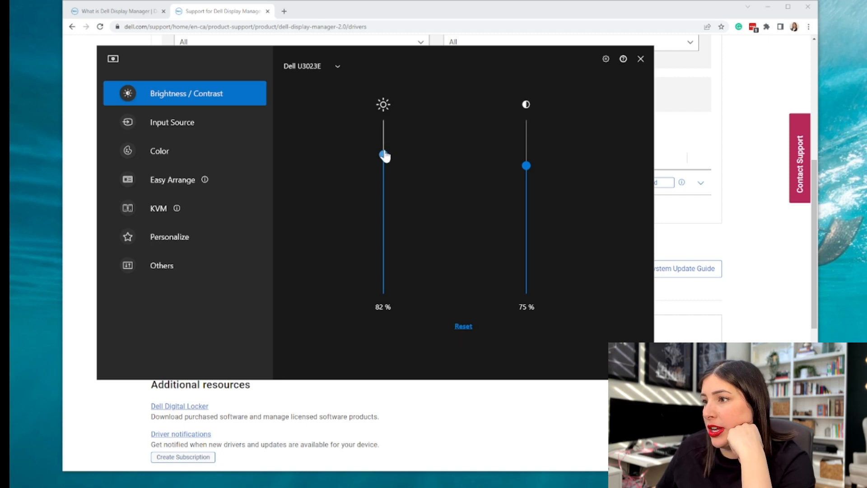
{"action": "left_click_drag", "start_coordinate": [383, 155], "coordinate": [383, 199]}
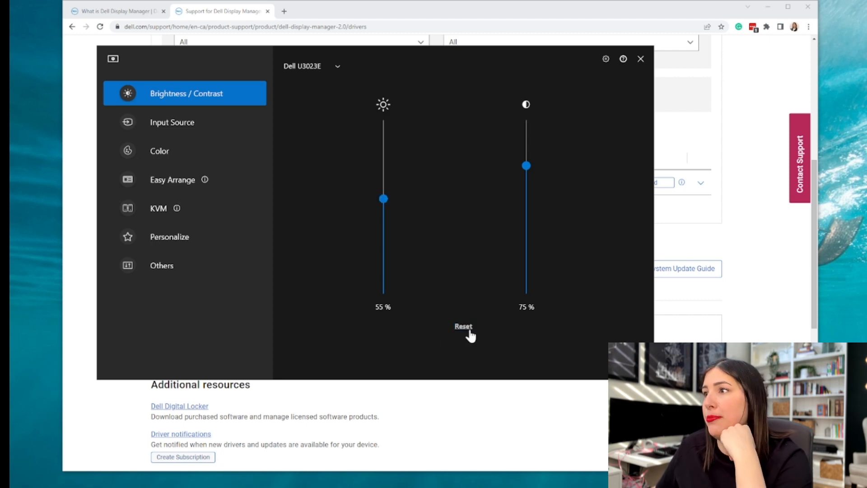
{"action": "mouse_move", "coordinate": [571, 186]}
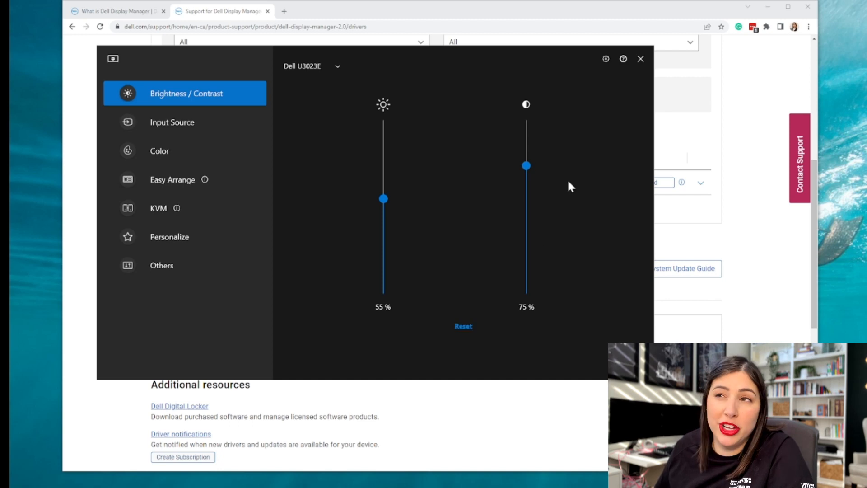
{"action": "left_click_drag", "start_coordinate": [383, 199], "coordinate": [383, 165]}
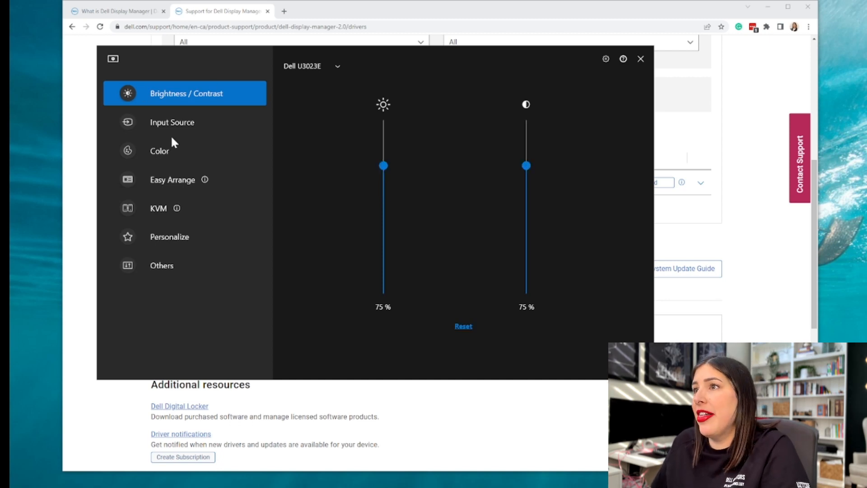
{"action": "mouse_move", "coordinate": [326, 76]}
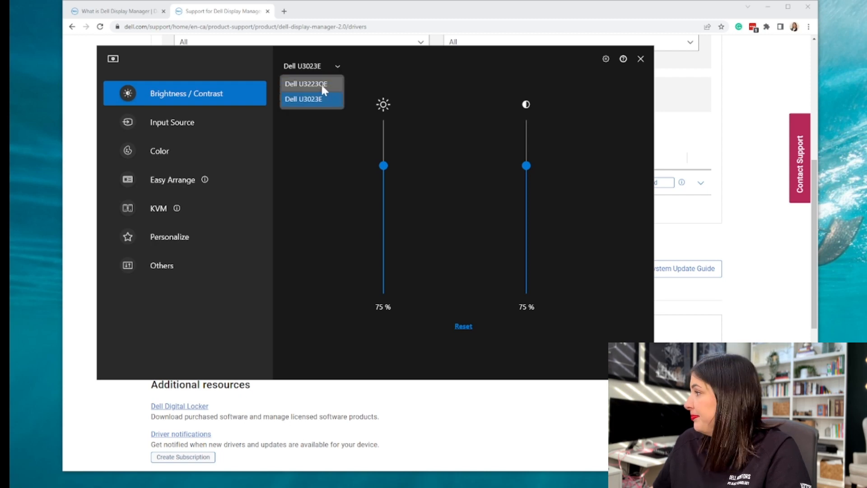
- Switch control to the Dell U3223QE, back to the U3023E, and view its Input Source settings
{"action": "left_click", "coordinate": [309, 83]}
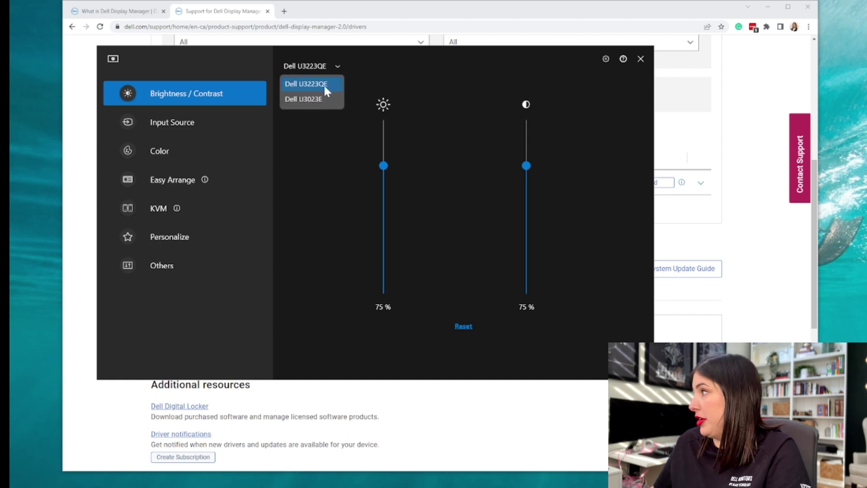
{"action": "mouse_move", "coordinate": [320, 105]}
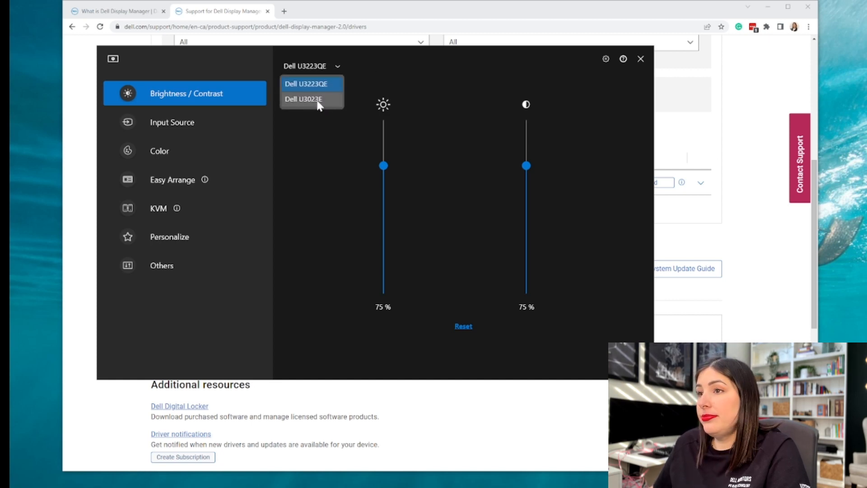
{"action": "left_click", "coordinate": [304, 99]}
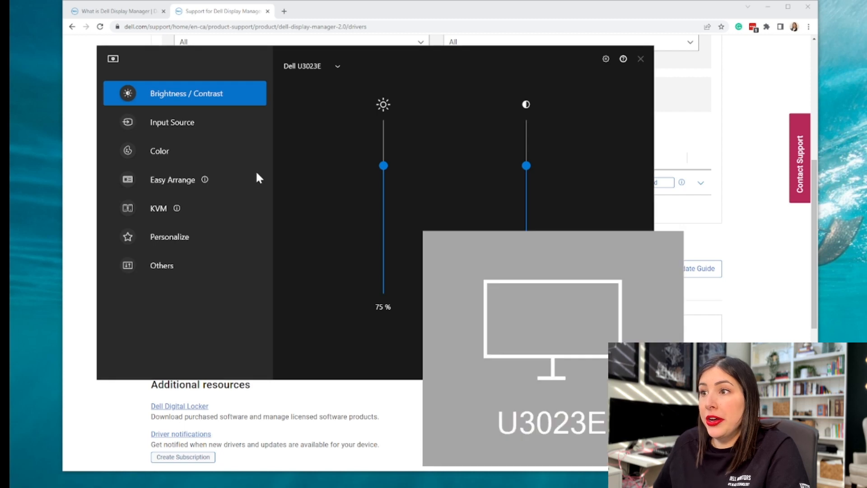
{"action": "left_click", "coordinate": [172, 122]}
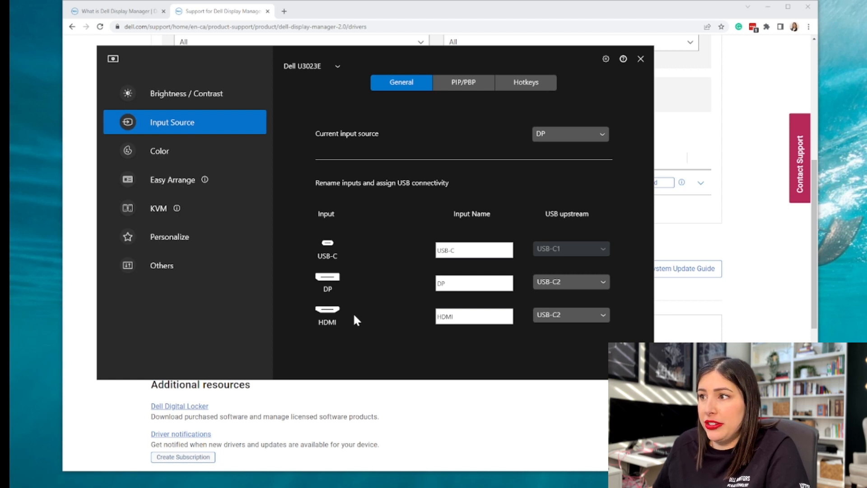
{"action": "mouse_move", "coordinate": [538, 305]}
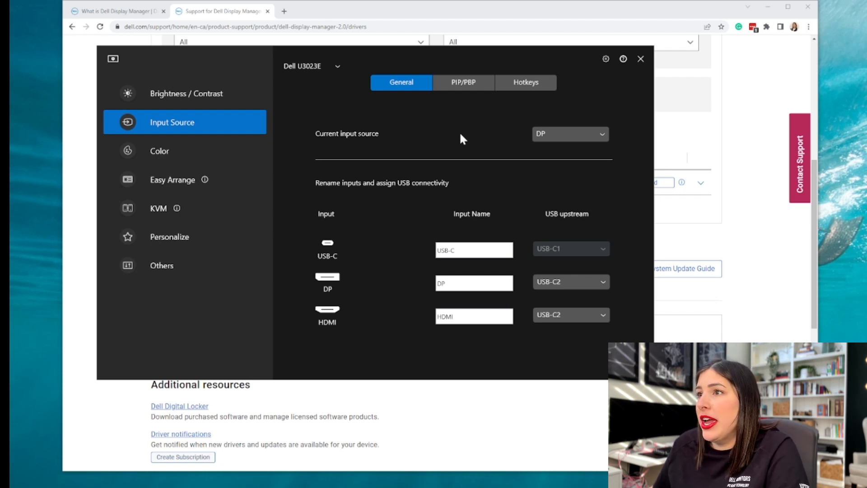
- Review the PIP/PBP and Hotkeys input tabs, return to General, then move to Color presets
{"action": "left_click", "coordinate": [463, 82]}
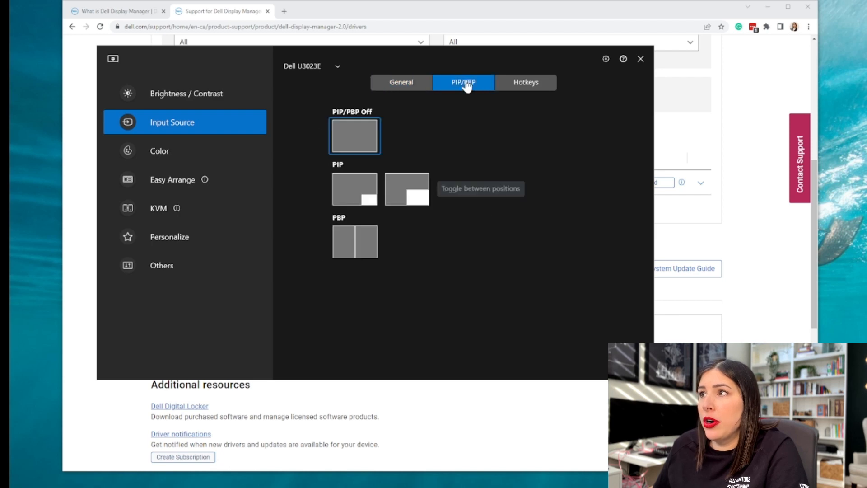
{"action": "mouse_move", "coordinate": [400, 123]}
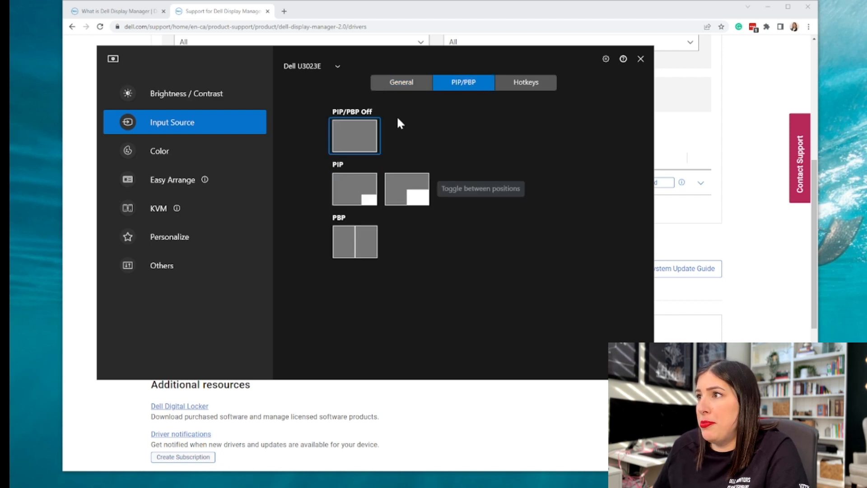
{"action": "mouse_move", "coordinate": [476, 89]}
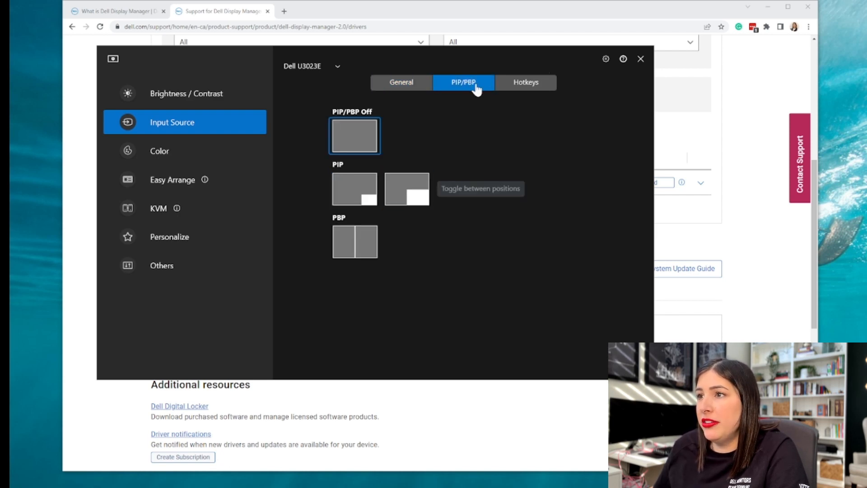
{"action": "left_click", "coordinate": [526, 83]}
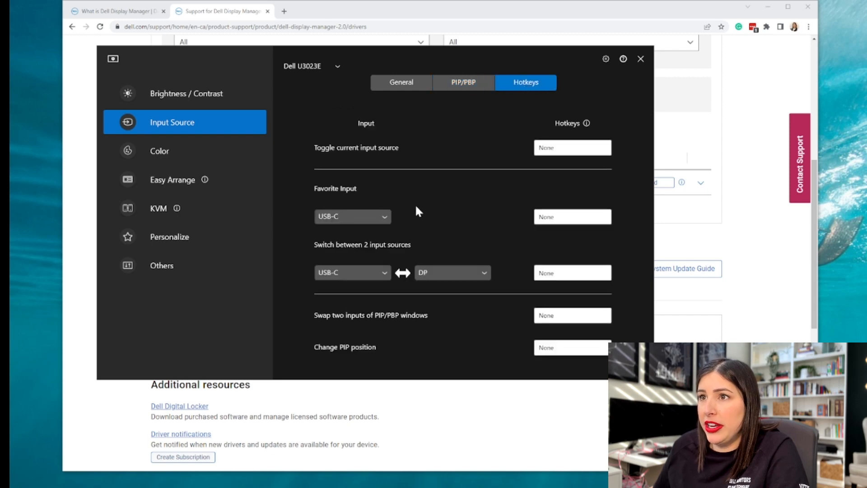
{"action": "mouse_move", "coordinate": [218, 211]}
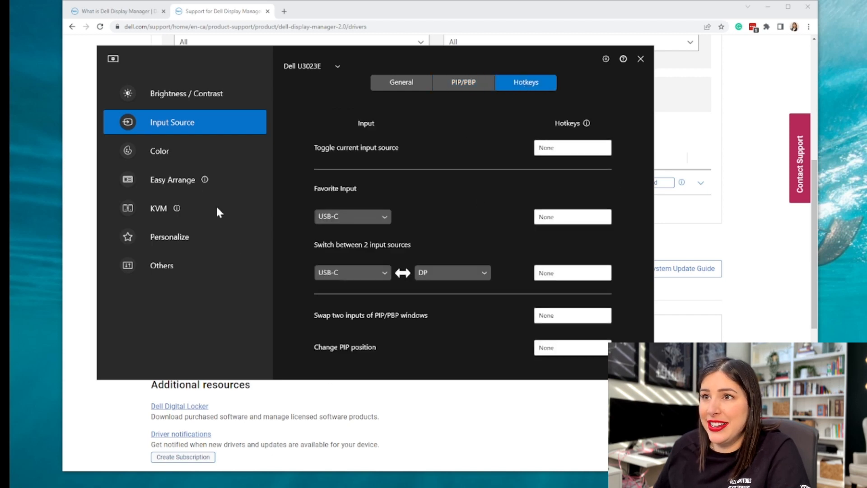
{"action": "left_click", "coordinate": [402, 82]}
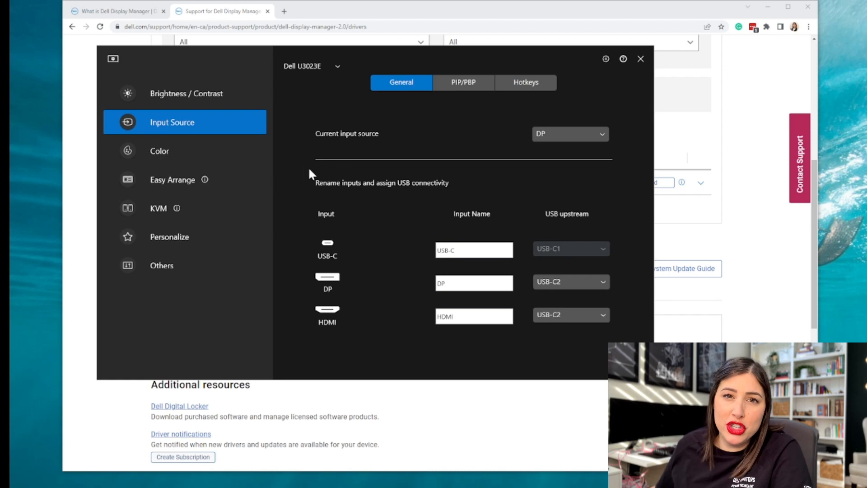
{"action": "left_click", "coordinate": [159, 151]}
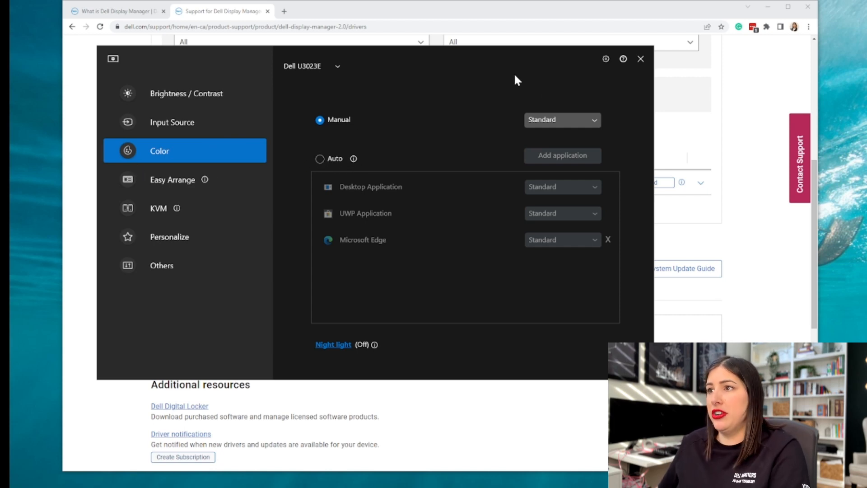
- Browse Easy Arrange preset layouts from 2 windows through 7 or more
{"action": "left_click", "coordinate": [171, 179]}
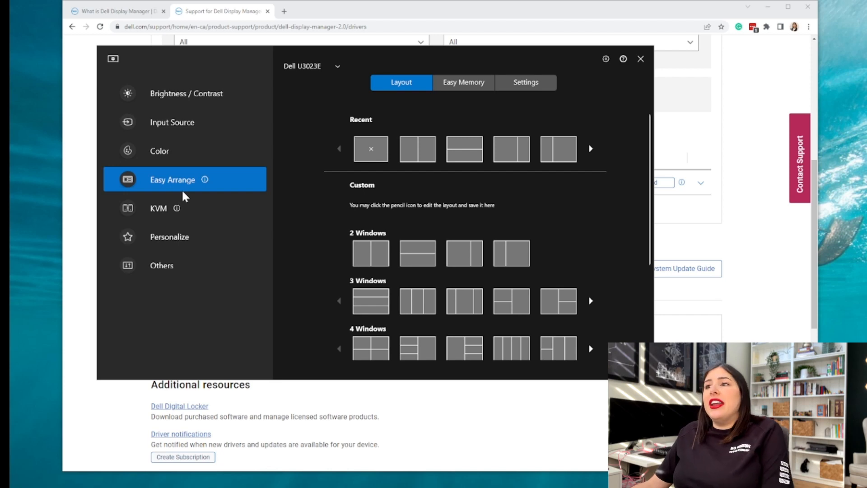
{"action": "mouse_move", "coordinate": [468, 103]}
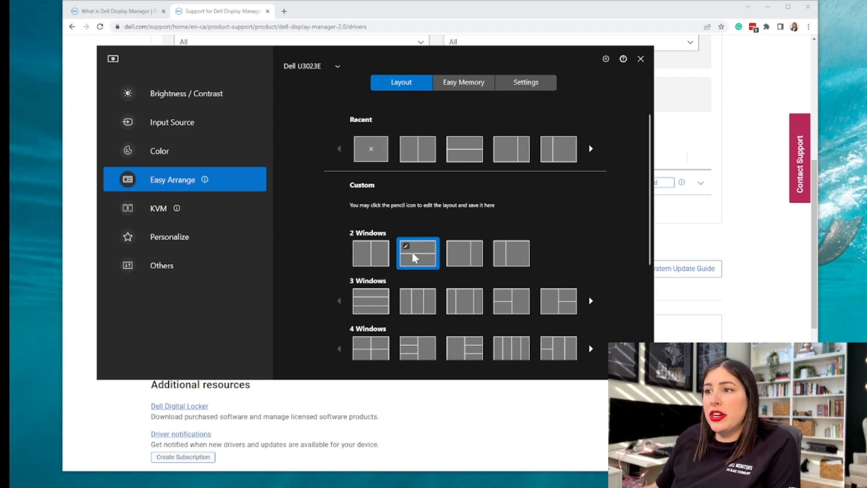
{"action": "mouse_move", "coordinate": [369, 260]}
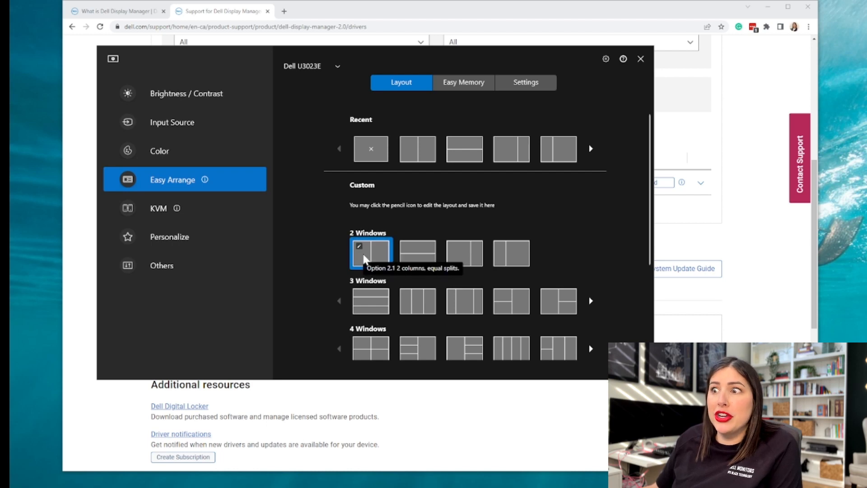
{"action": "scroll", "scroll_direction": "down", "scroll_amount": 3}
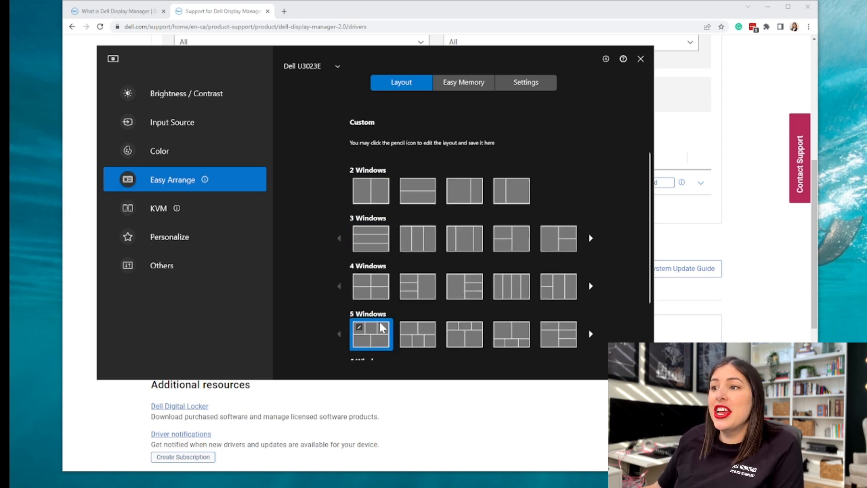
{"action": "scroll", "scroll_direction": "down", "scroll_amount": 3}
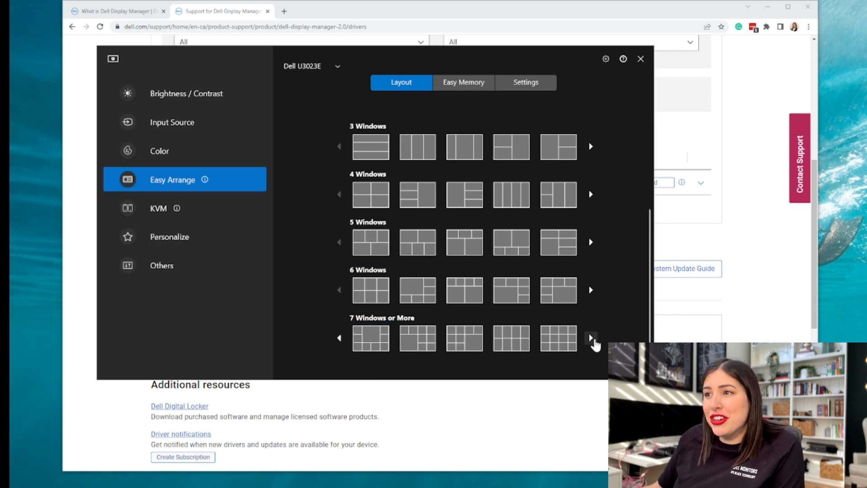
{"action": "left_click", "coordinate": [591, 338]}
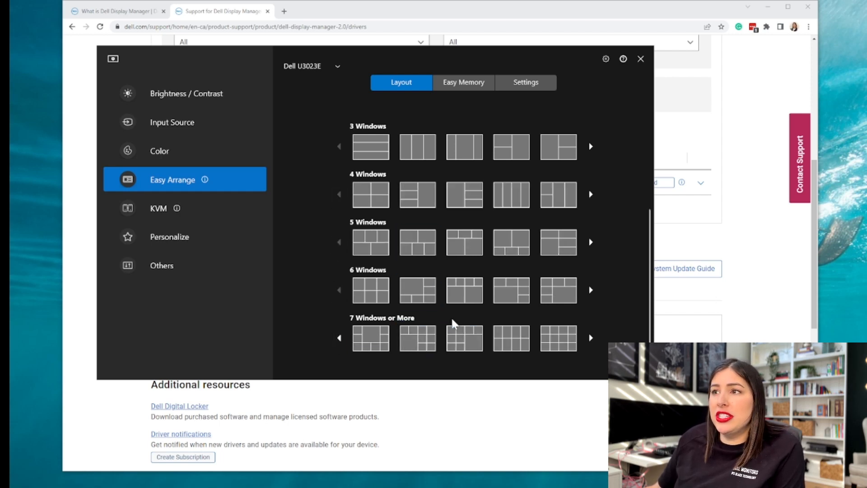
{"action": "left_click", "coordinate": [466, 290]}
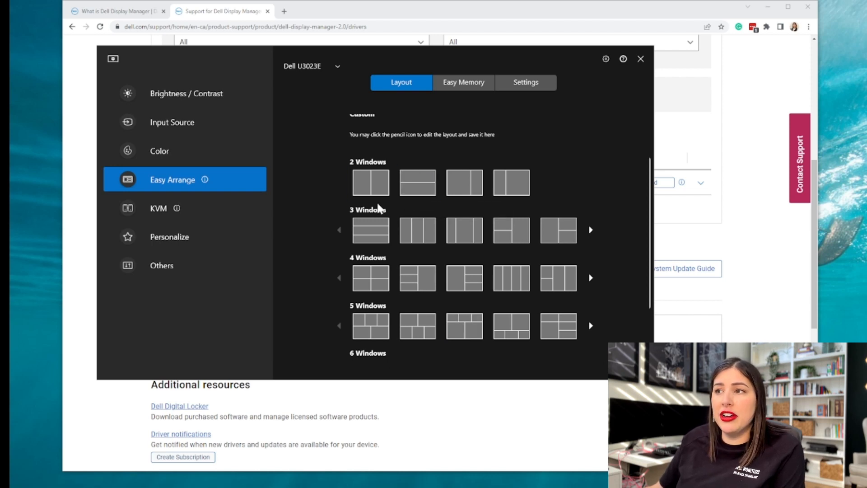
{"action": "mouse_move", "coordinate": [370, 184]}
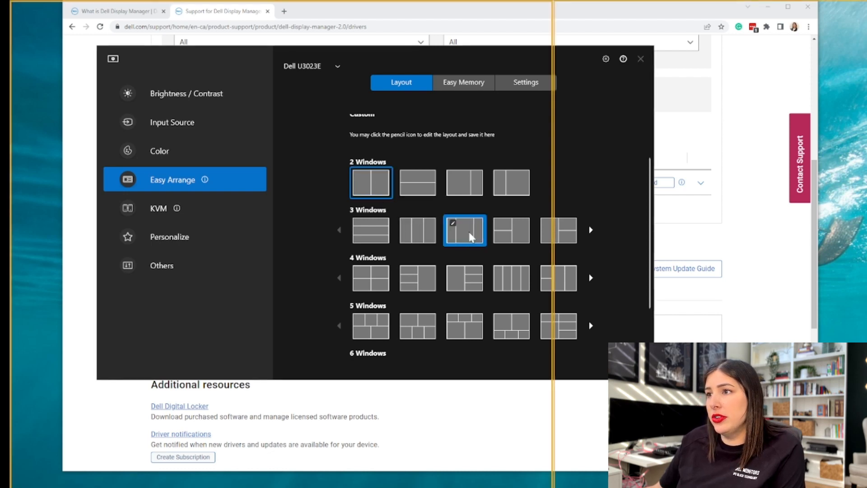
- Apply the two equal side-by-side columns layout so Chrome resizes into a zone
{"action": "left_click", "coordinate": [370, 182]}
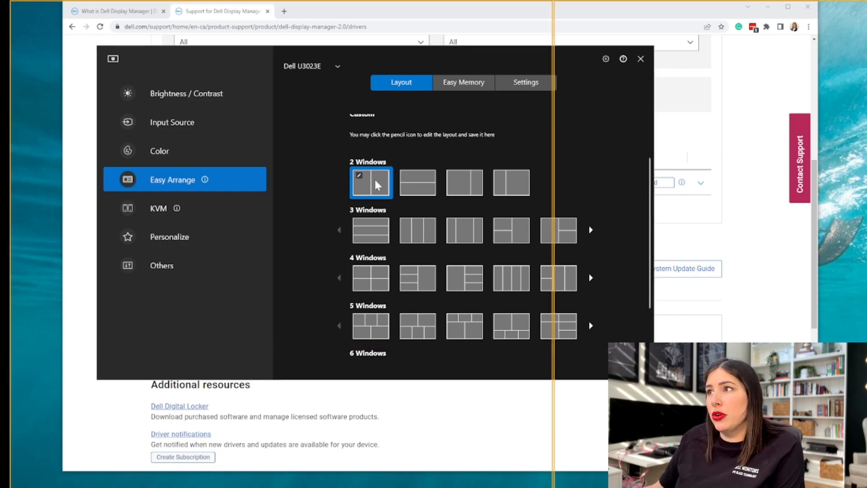
{"action": "left_click", "coordinate": [641, 59]}
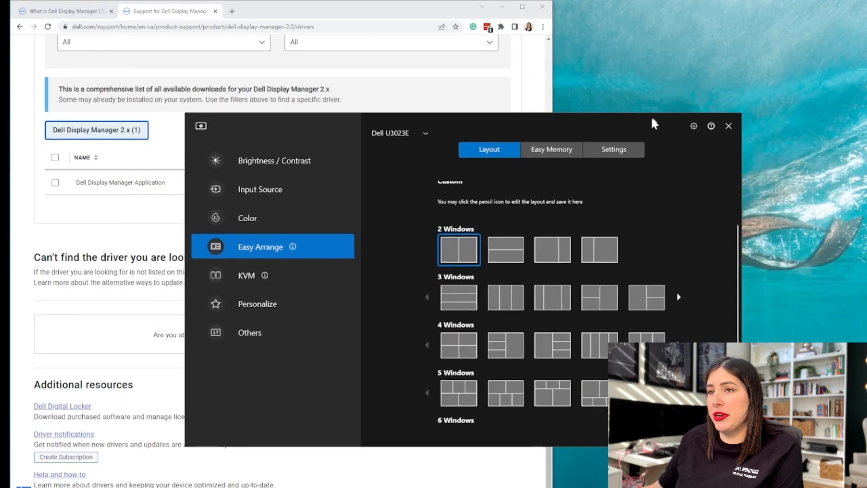
- Apply the 2x2 four-window grid and snap the Chrome windows into separate quarters
{"action": "left_click", "coordinate": [68, 11]}
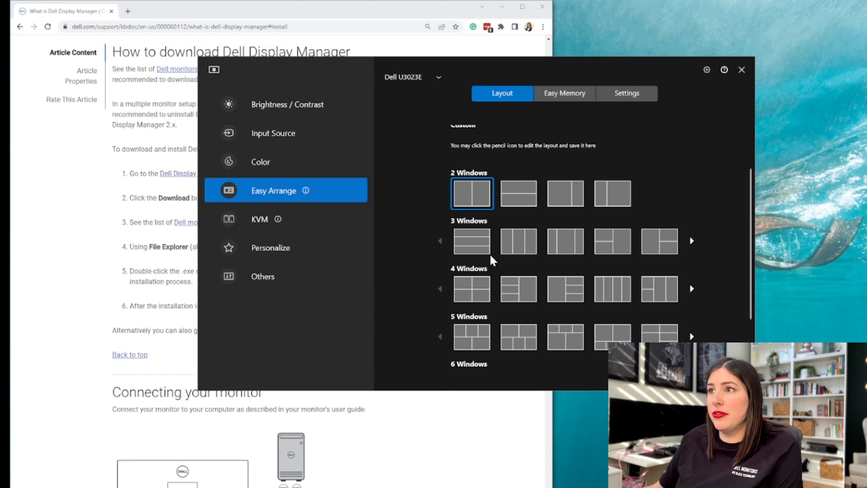
{"action": "left_click", "coordinate": [472, 290]}
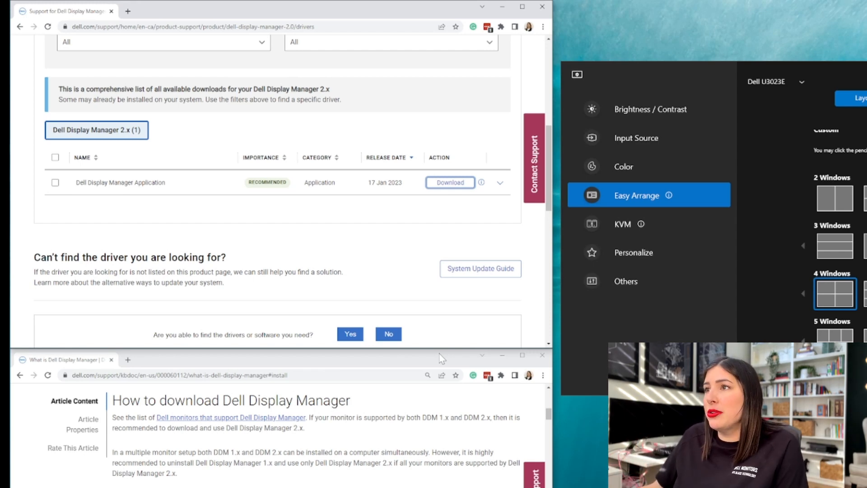
{"action": "mouse_move", "coordinate": [588, 7]}
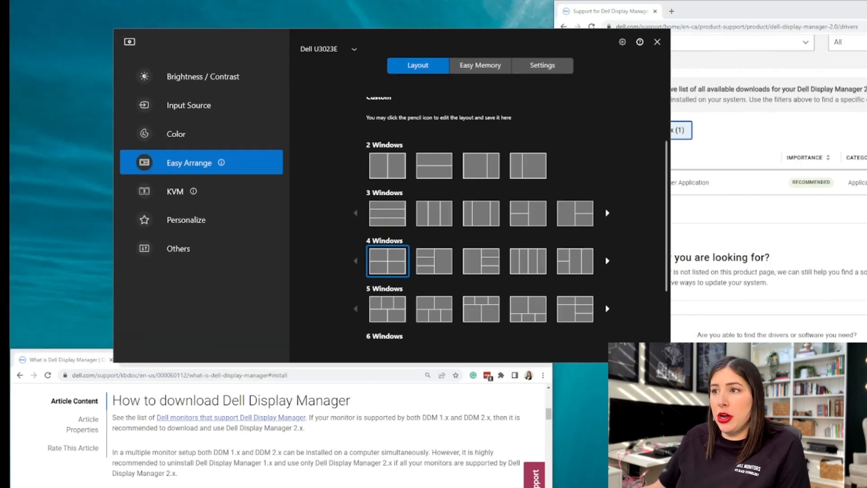
{"action": "mouse_move", "coordinate": [414, 282]}
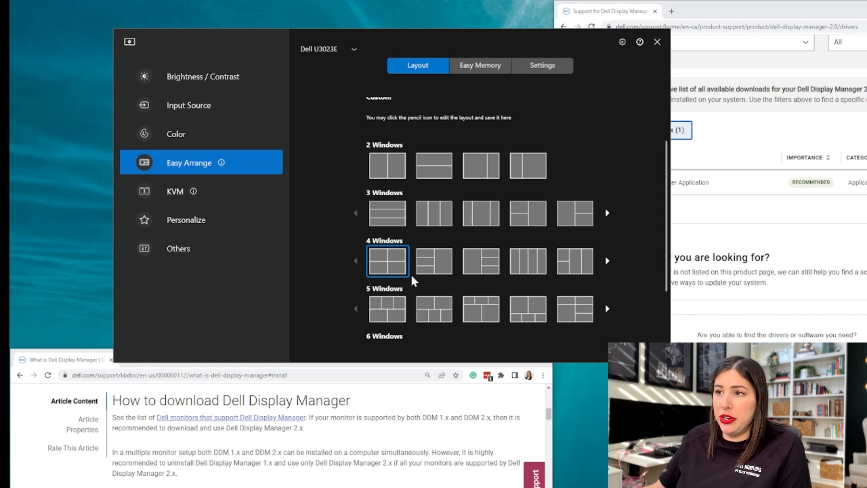
- Scroll the Easy Arrange layout list and choose the blank no-layout option
{"action": "scroll", "scroll_direction": "down", "scroll_amount": 3}
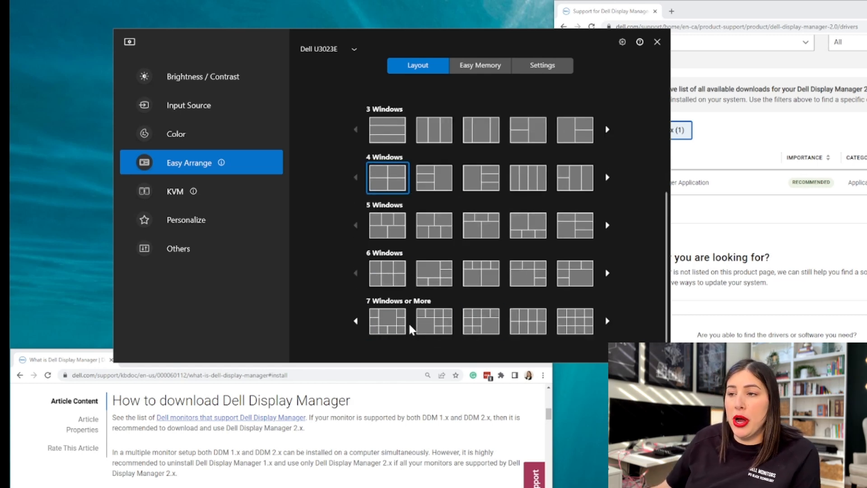
{"action": "left_click", "coordinate": [388, 322]}
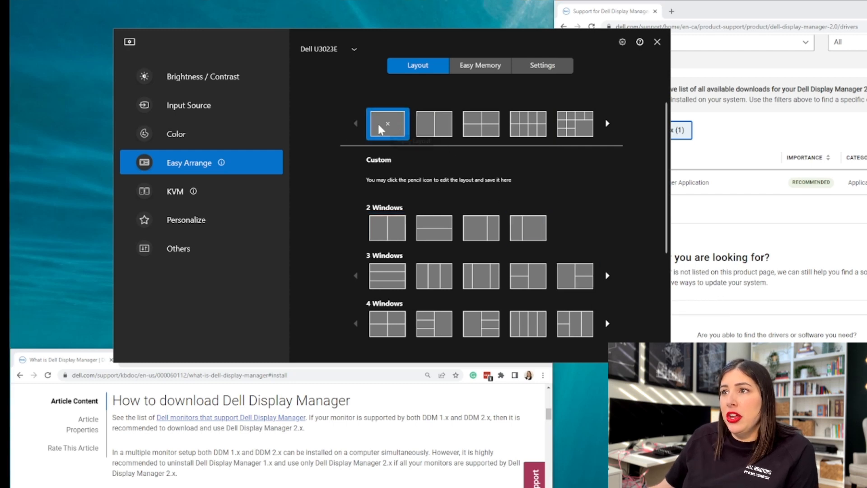
- View the Easy Memory profiles, then the Easy Arrange Settings showing gapless side-by-side splitting
{"action": "left_click", "coordinate": [480, 65]}
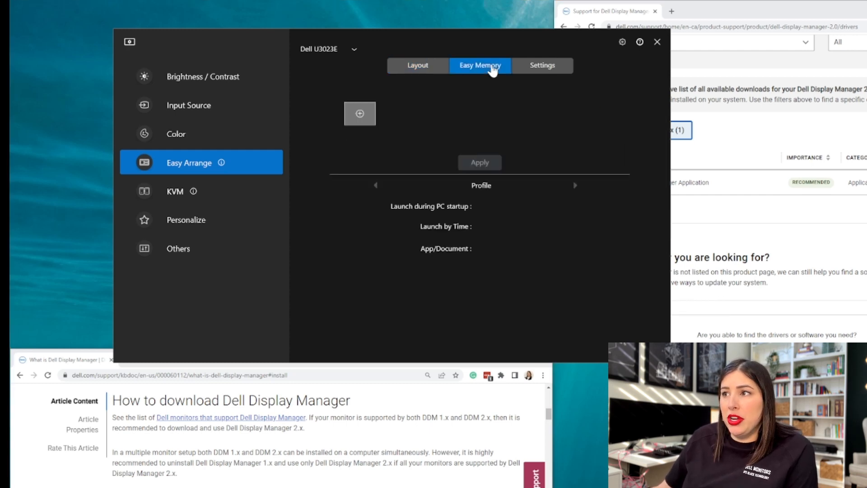
{"action": "mouse_move", "coordinate": [512, 193]}
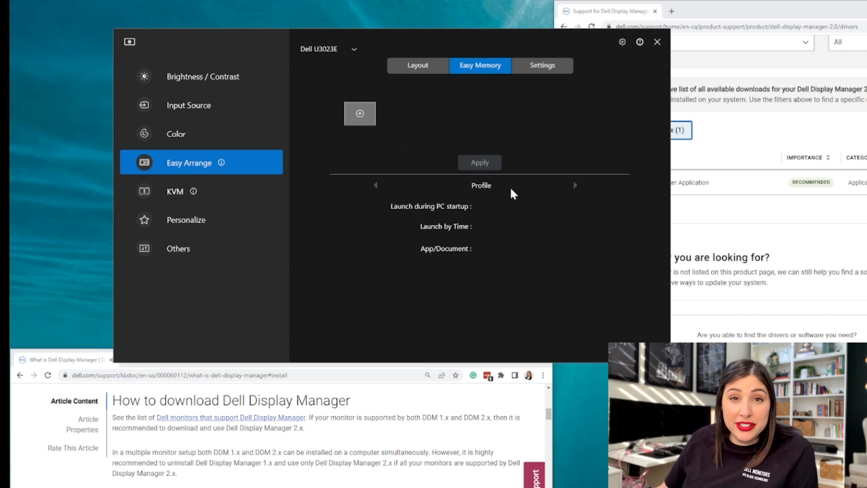
{"action": "mouse_move", "coordinate": [438, 223]}
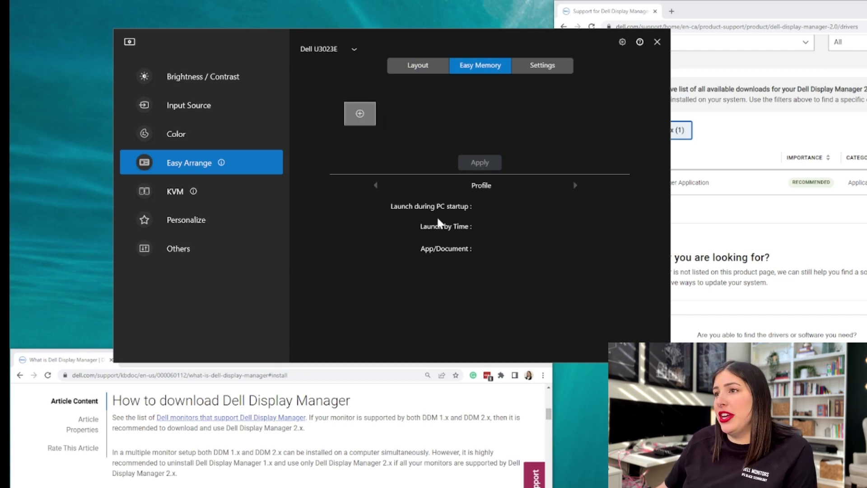
{"action": "mouse_move", "coordinate": [415, 172]}
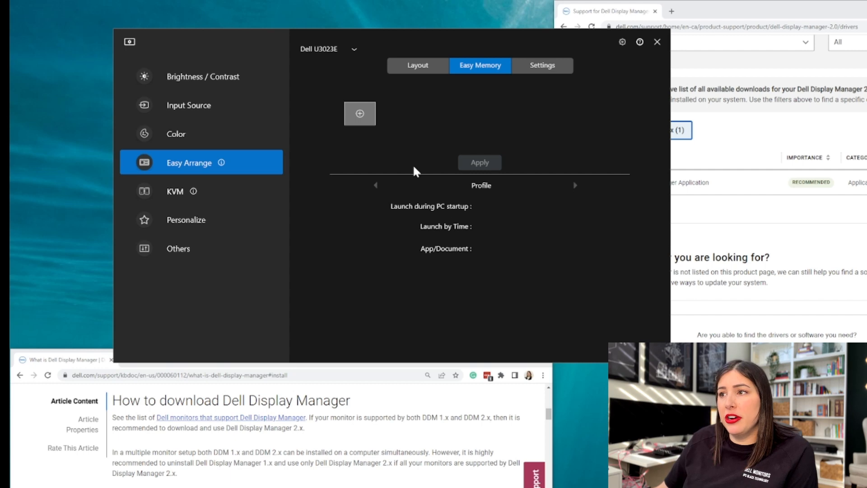
{"action": "mouse_move", "coordinate": [453, 240]}
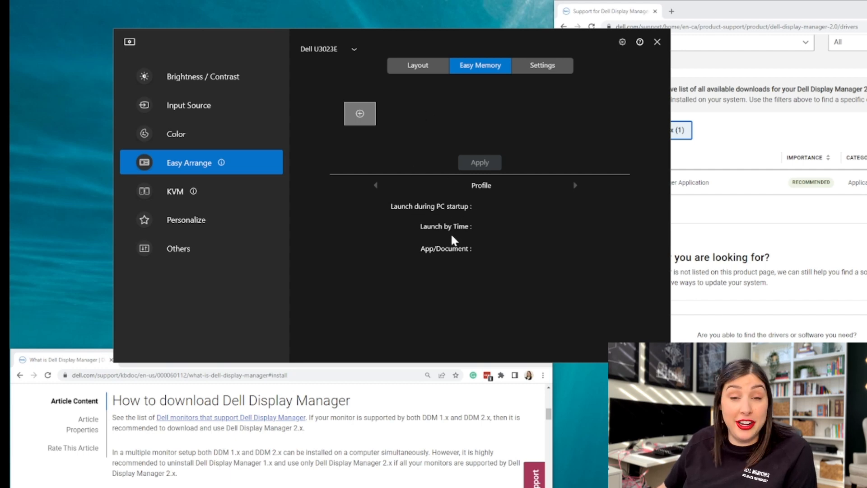
{"action": "mouse_move", "coordinate": [454, 253]}
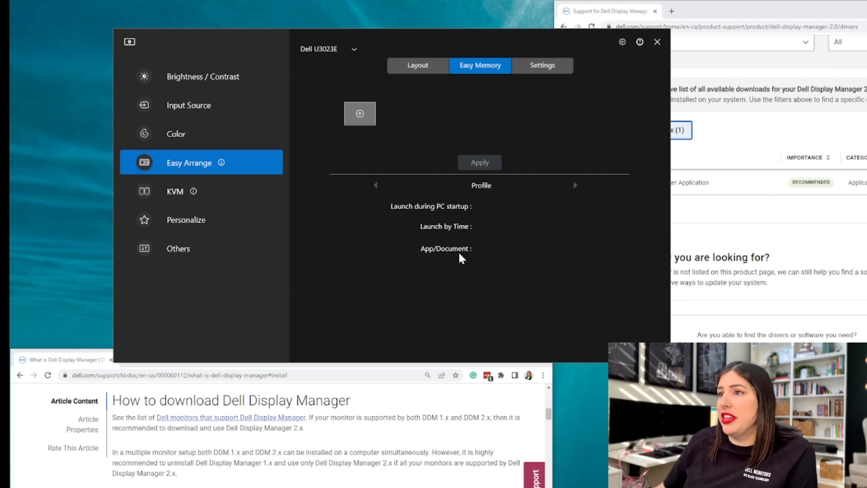
{"action": "left_click", "coordinate": [542, 65]}
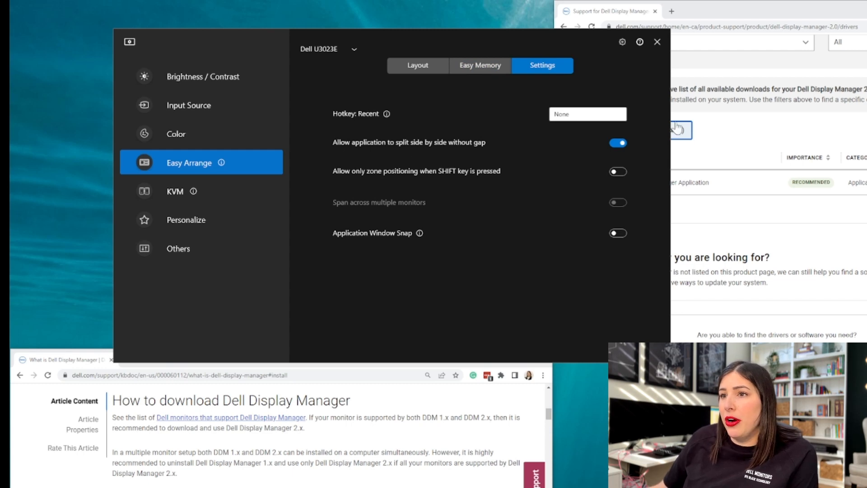
- Browse the KVM, Personalize and Others pages, ending on PowerNap, colour management and reset options
{"action": "left_click", "coordinate": [174, 192]}
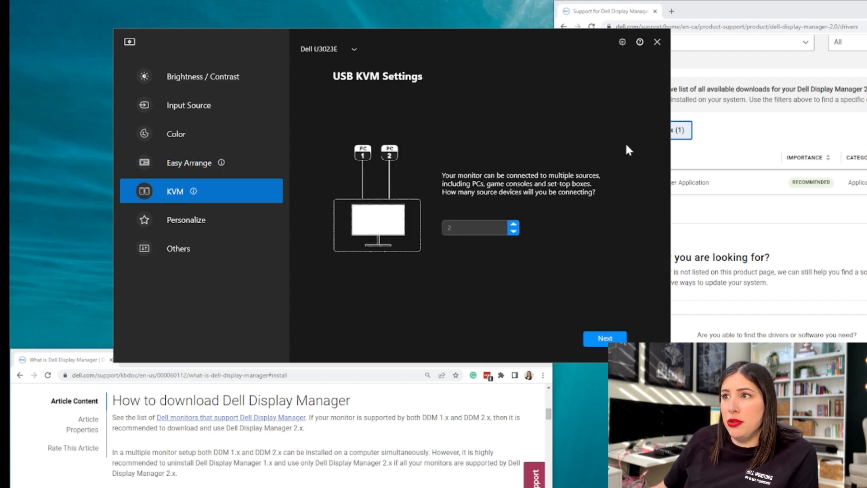
{"action": "left_click", "coordinate": [186, 220]}
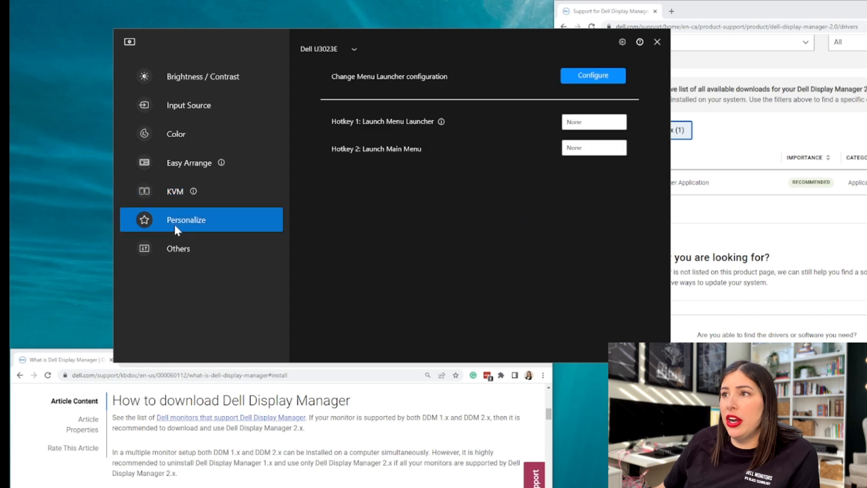
{"action": "mouse_move", "coordinate": [367, 117]}
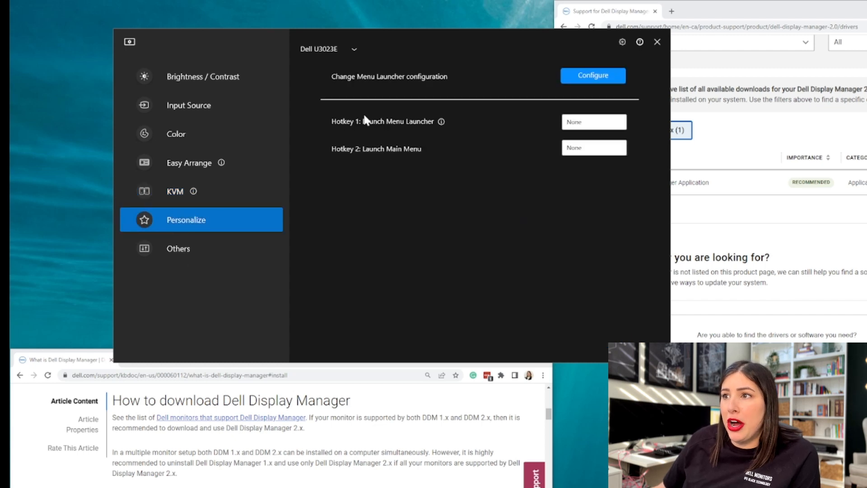
{"action": "left_click", "coordinate": [178, 249]}
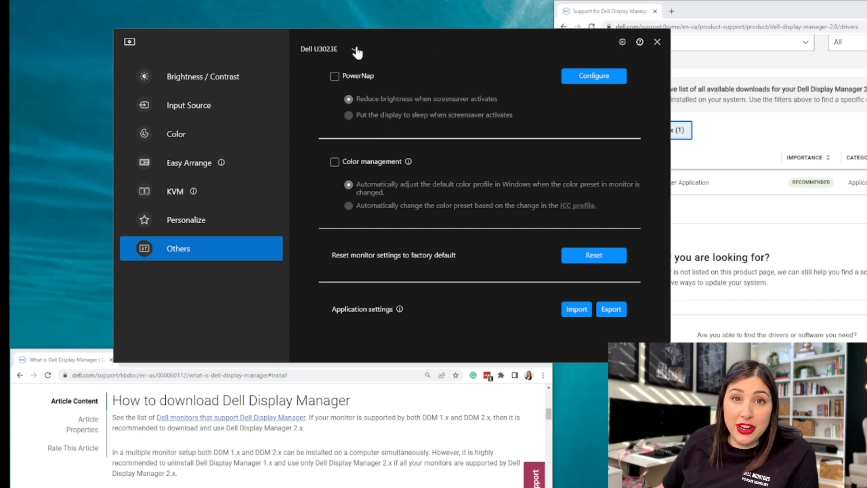
{"action": "mouse_move", "coordinate": [418, 259]}
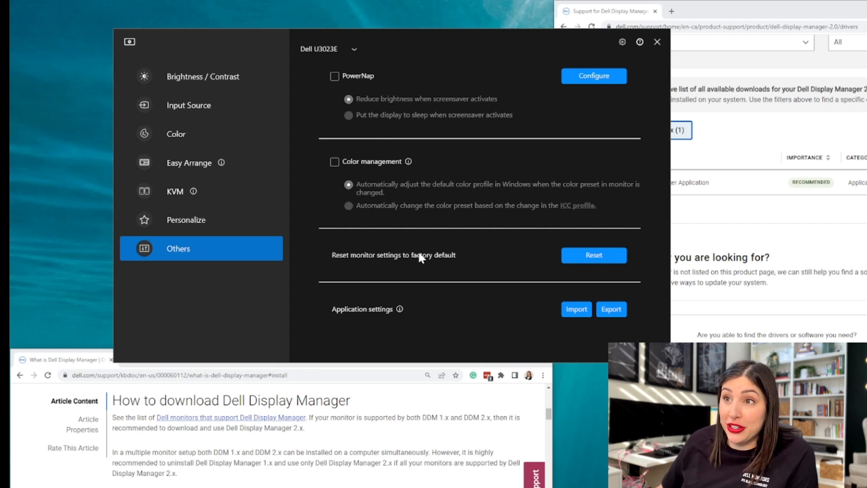
{"action": "mouse_move", "coordinate": [426, 214]}
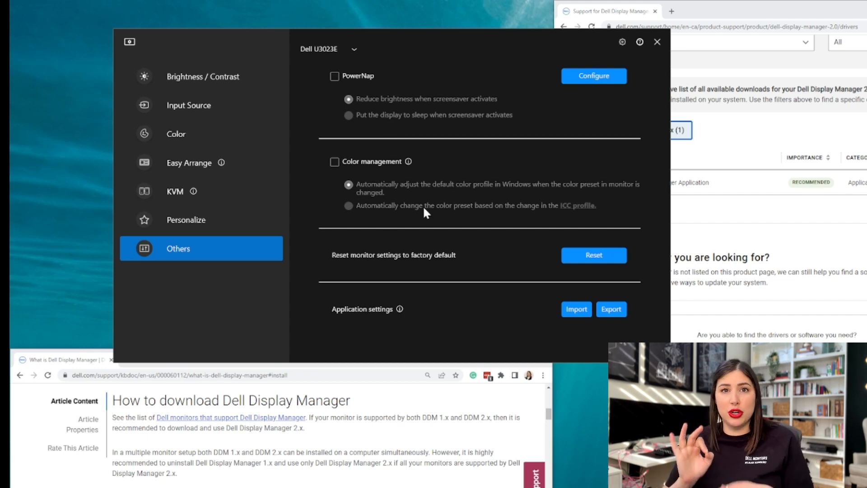